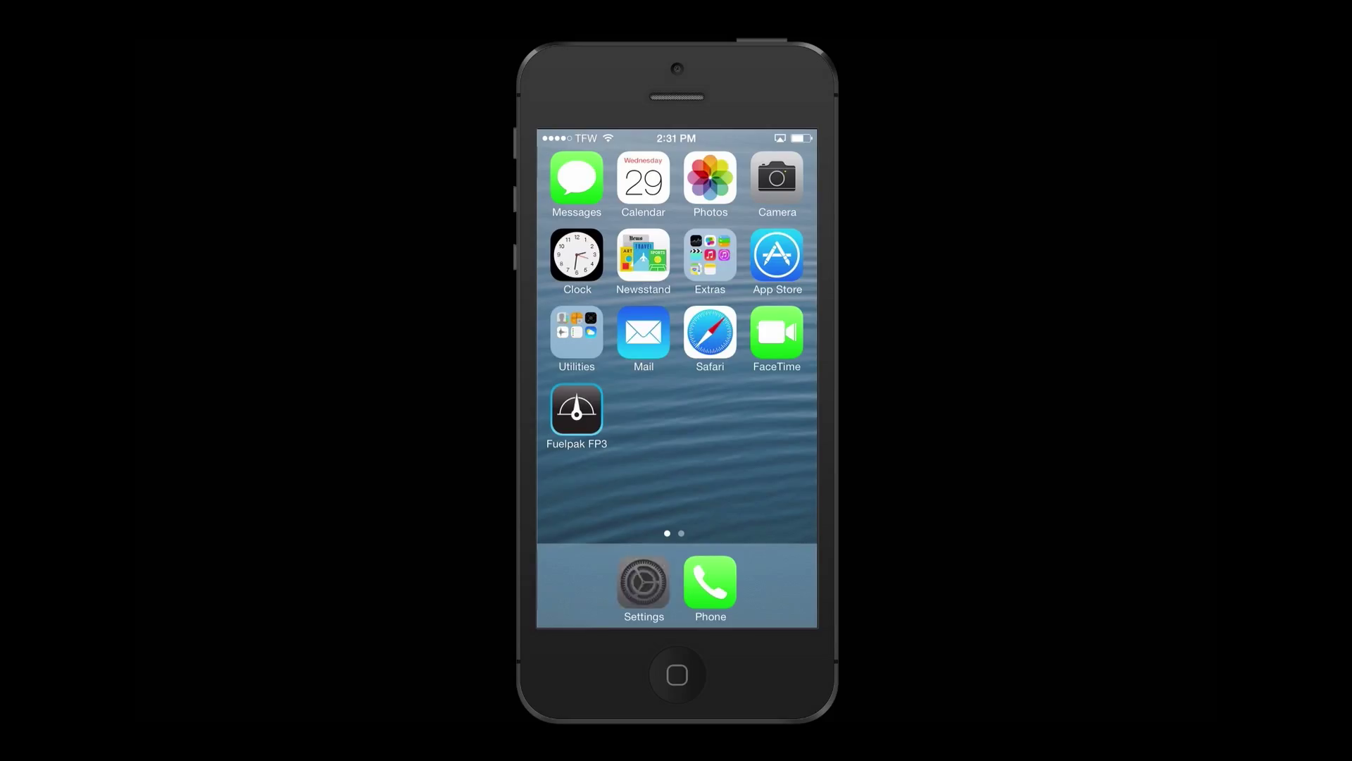
Launch the FuelPak FP3 app from the home screen to reach its main menu.
{"action": "left_click", "coordinate": [644, 583]}
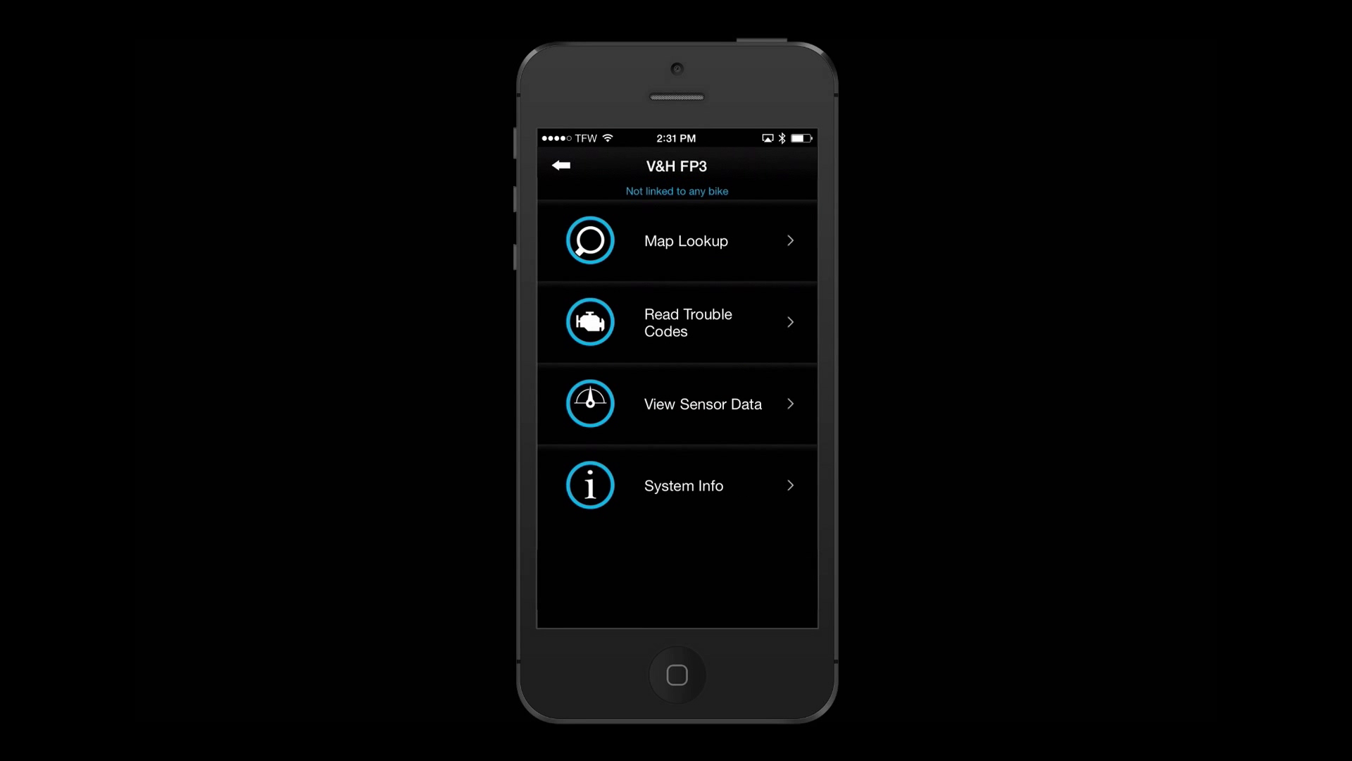
Look up and program the bike with the Monster Ovals w/ Power Duals 2014 Touring map.
{"action": "left_click", "coordinate": [678, 241]}
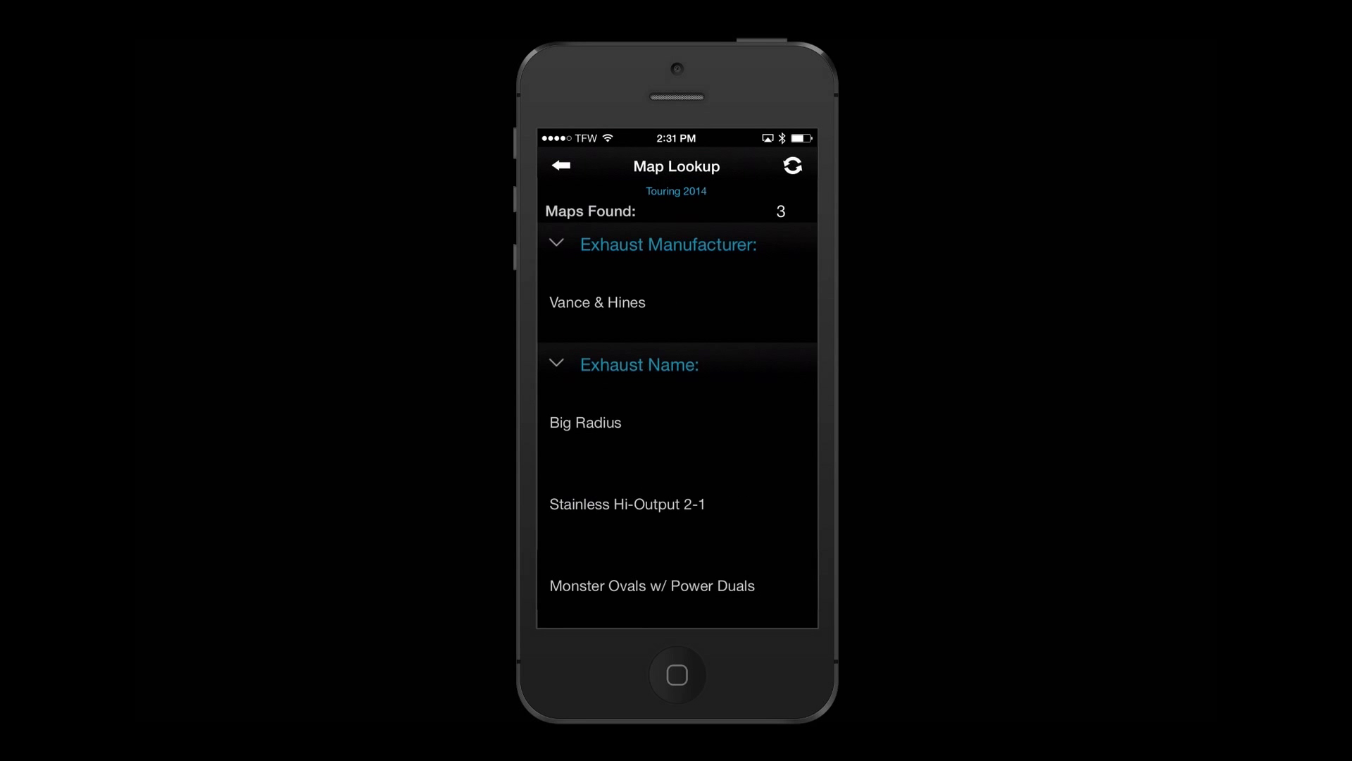
{"action": "left_click", "coordinate": [558, 244]}
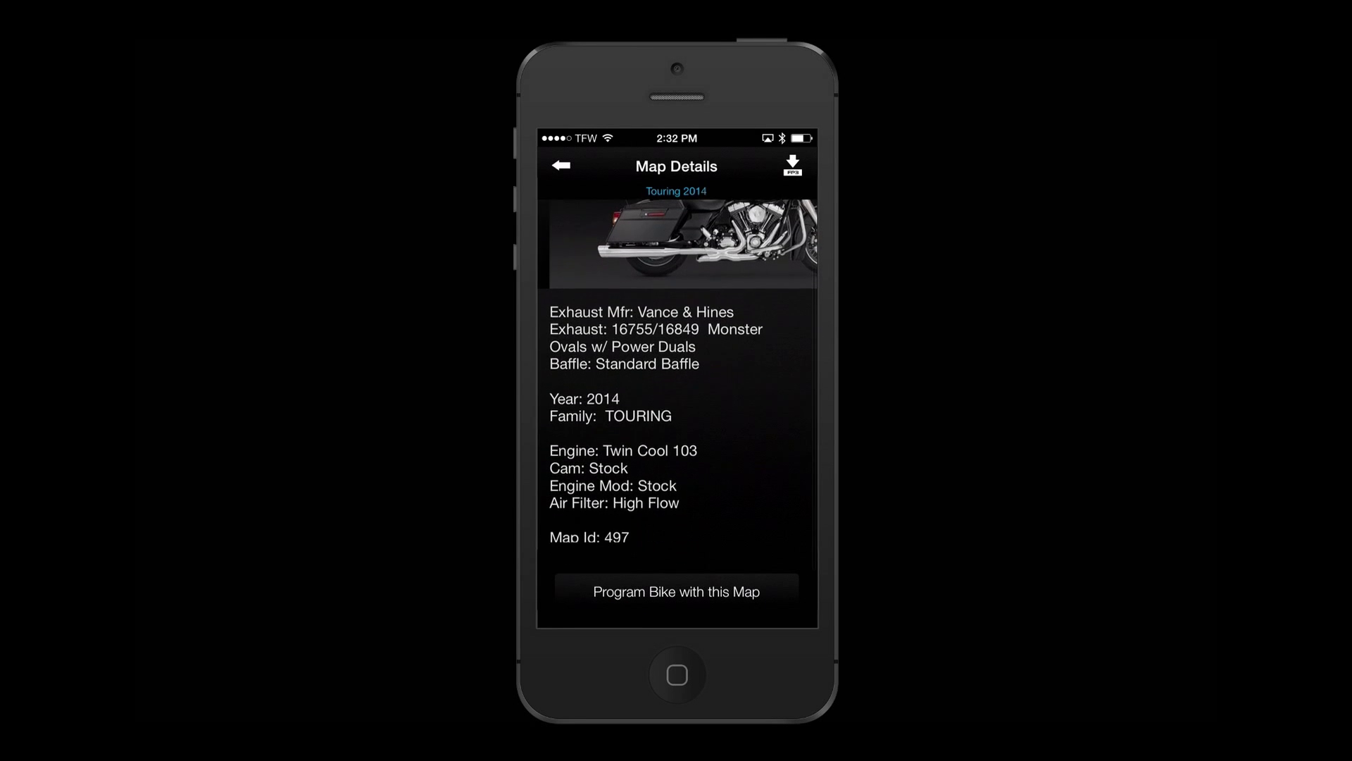
{"action": "scroll", "scroll_direction": "up", "scroll_amount": 3}
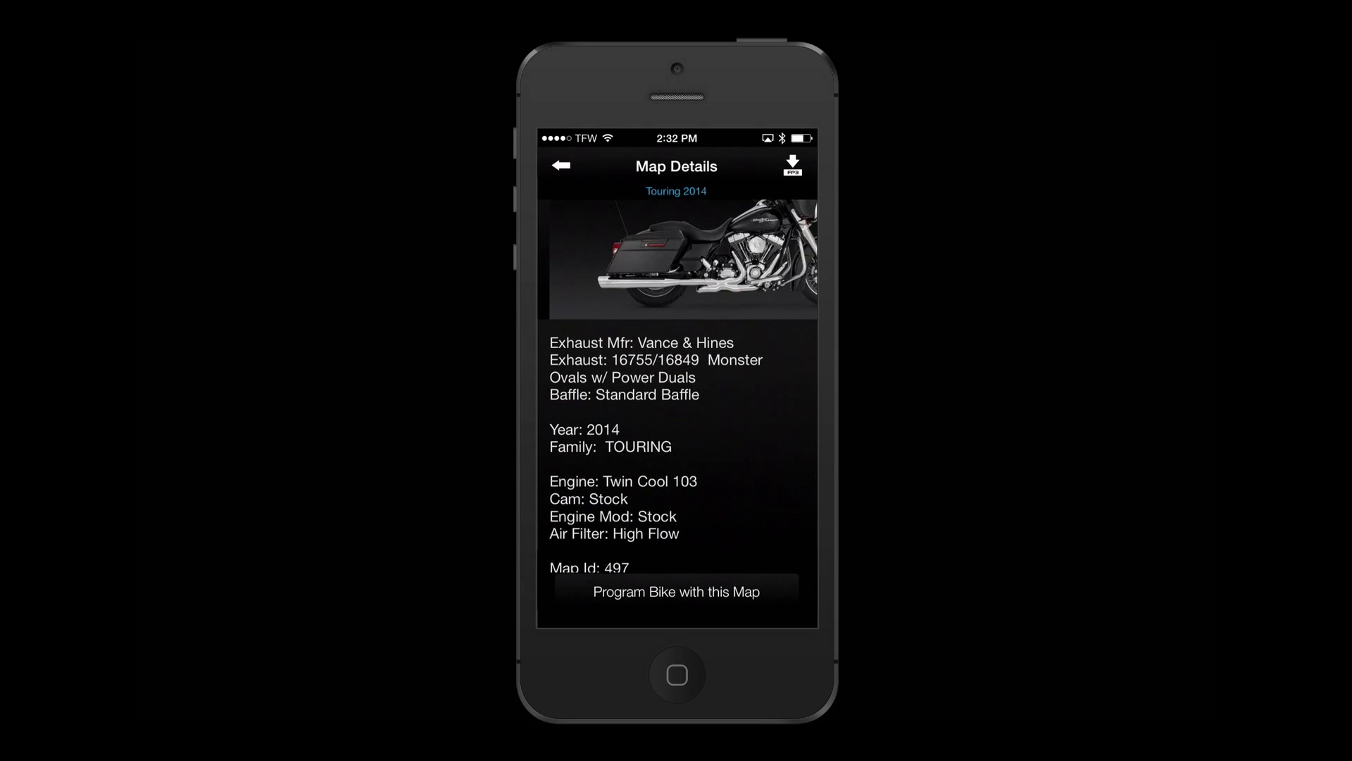
{"action": "left_click", "coordinate": [675, 592]}
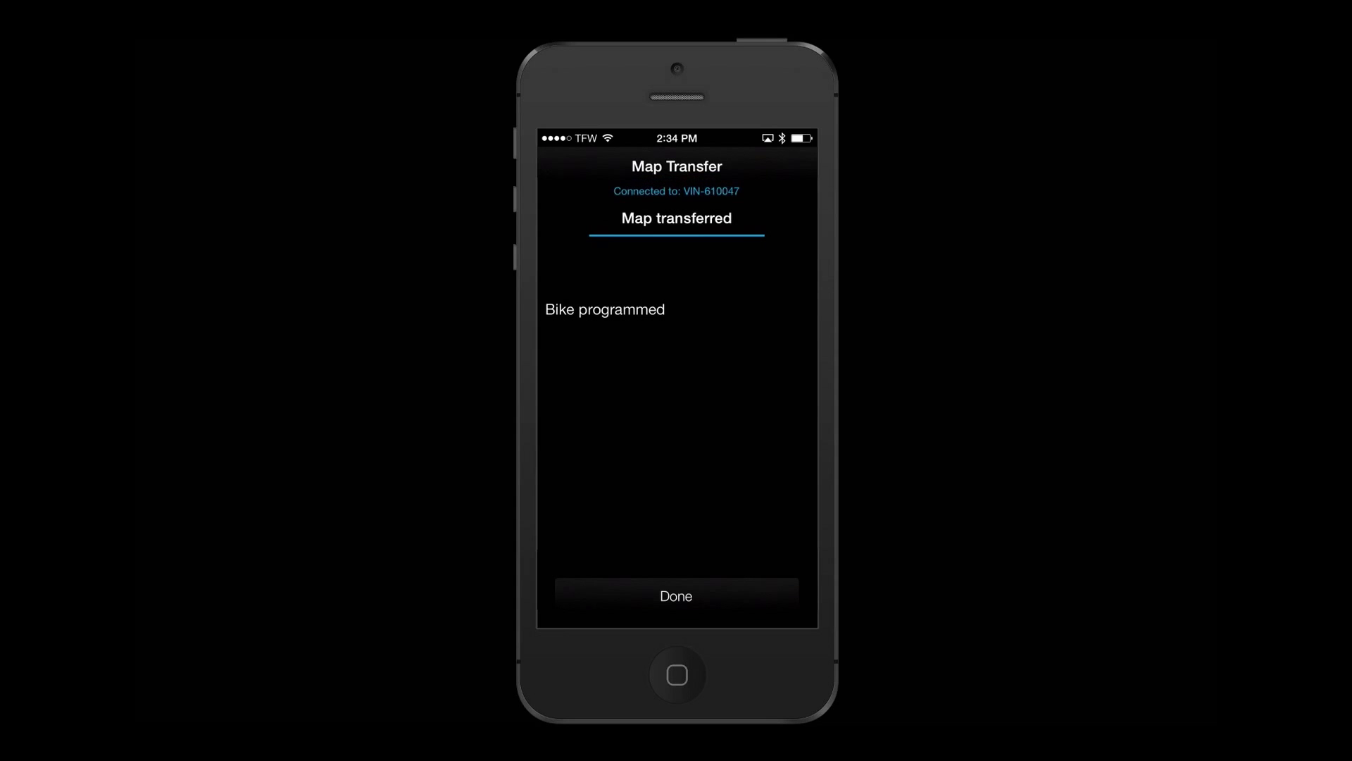
Close the completed map transfer and bring up the live sensor data display.
{"action": "left_click", "coordinate": [675, 595]}
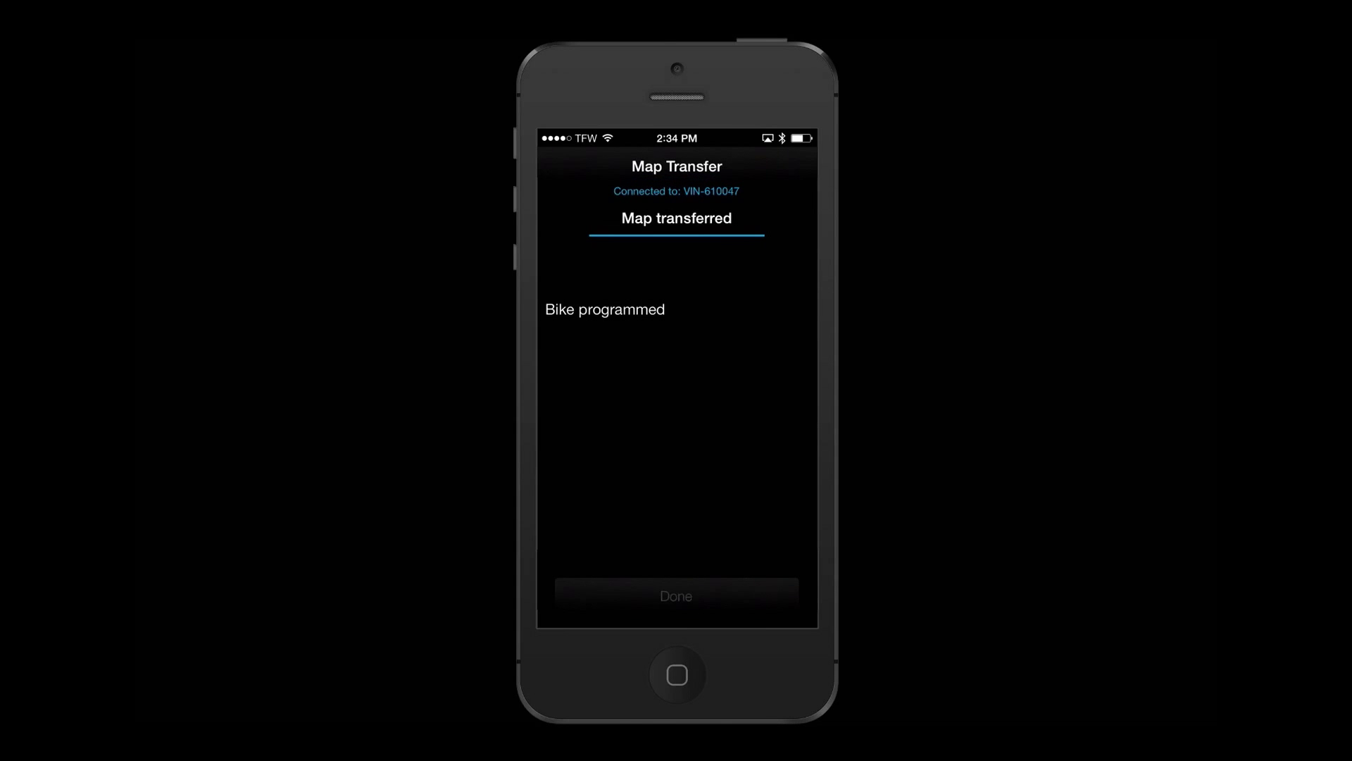
{"action": "left_click", "coordinate": [676, 595]}
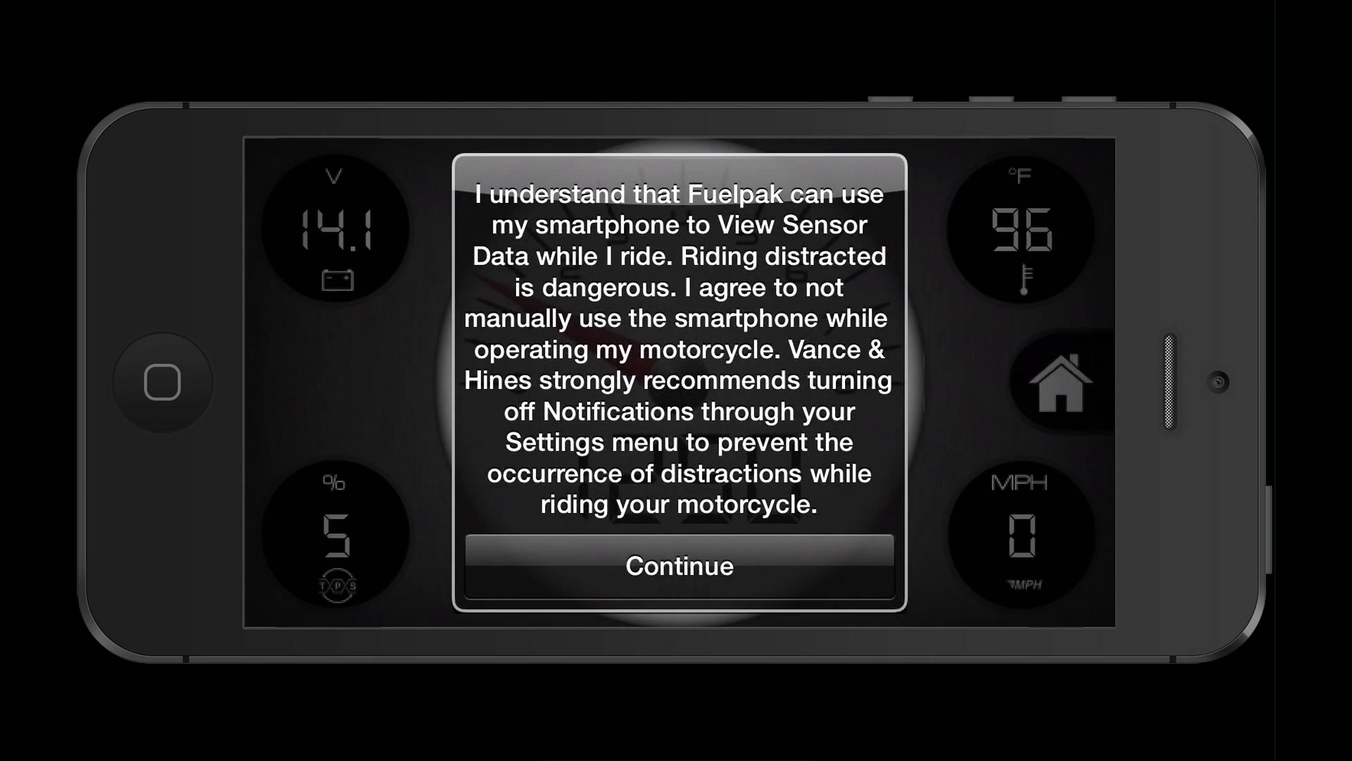
Accept the riding safety notice over the sensor gauges.
{"action": "left_click", "coordinate": [678, 567]}
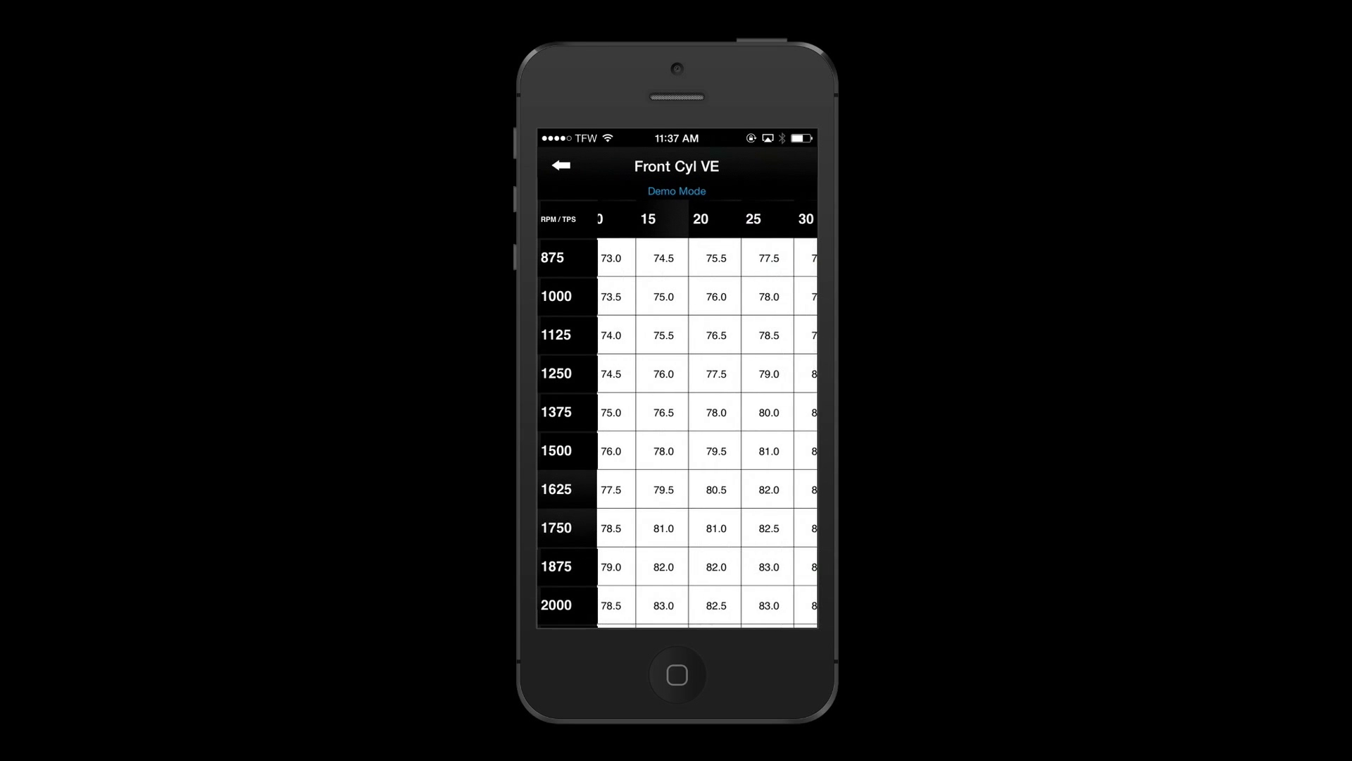
Change the 2250 RPM / 25% TPS front VE value and raise the rev limit to 6200 RPM.
{"action": "left_click", "coordinate": [766, 486]}
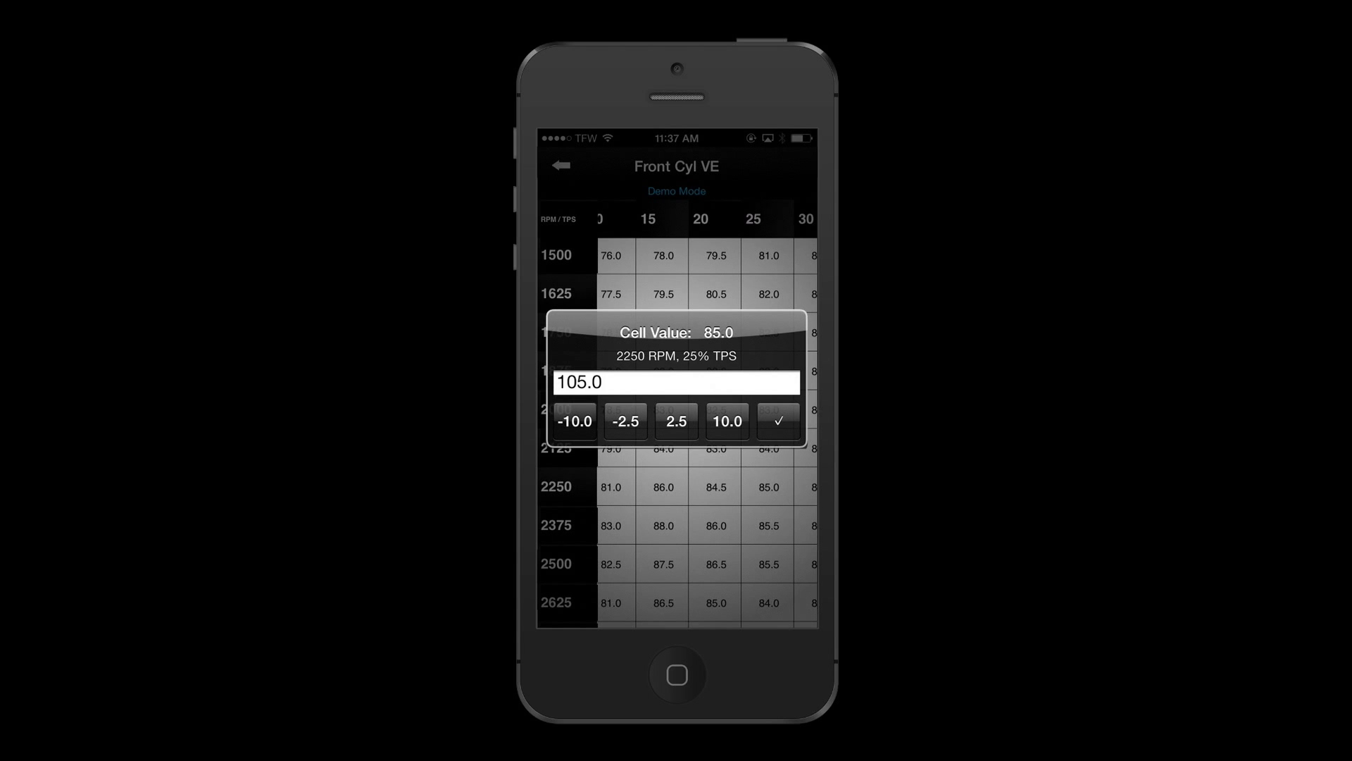
{"action": "left_click", "coordinate": [559, 167]}
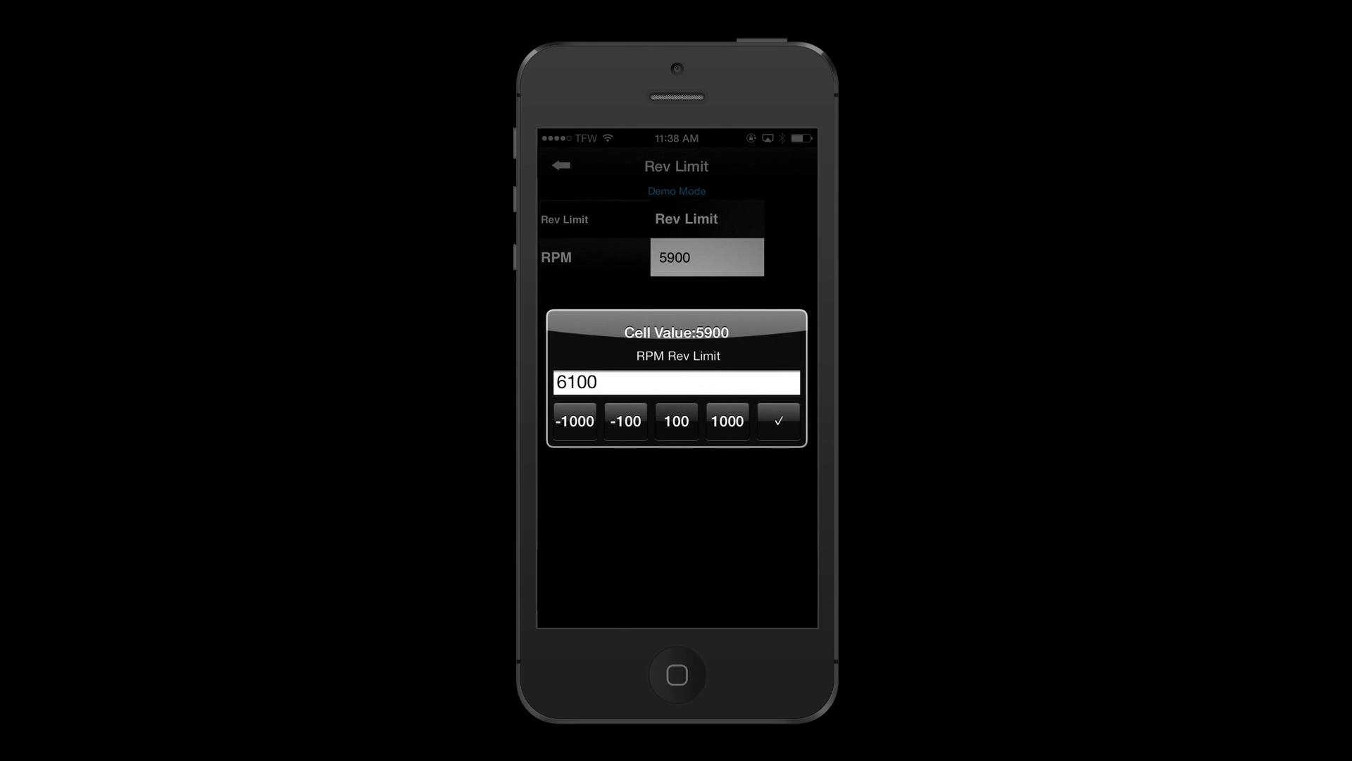
{"action": "left_click", "coordinate": [776, 421]}
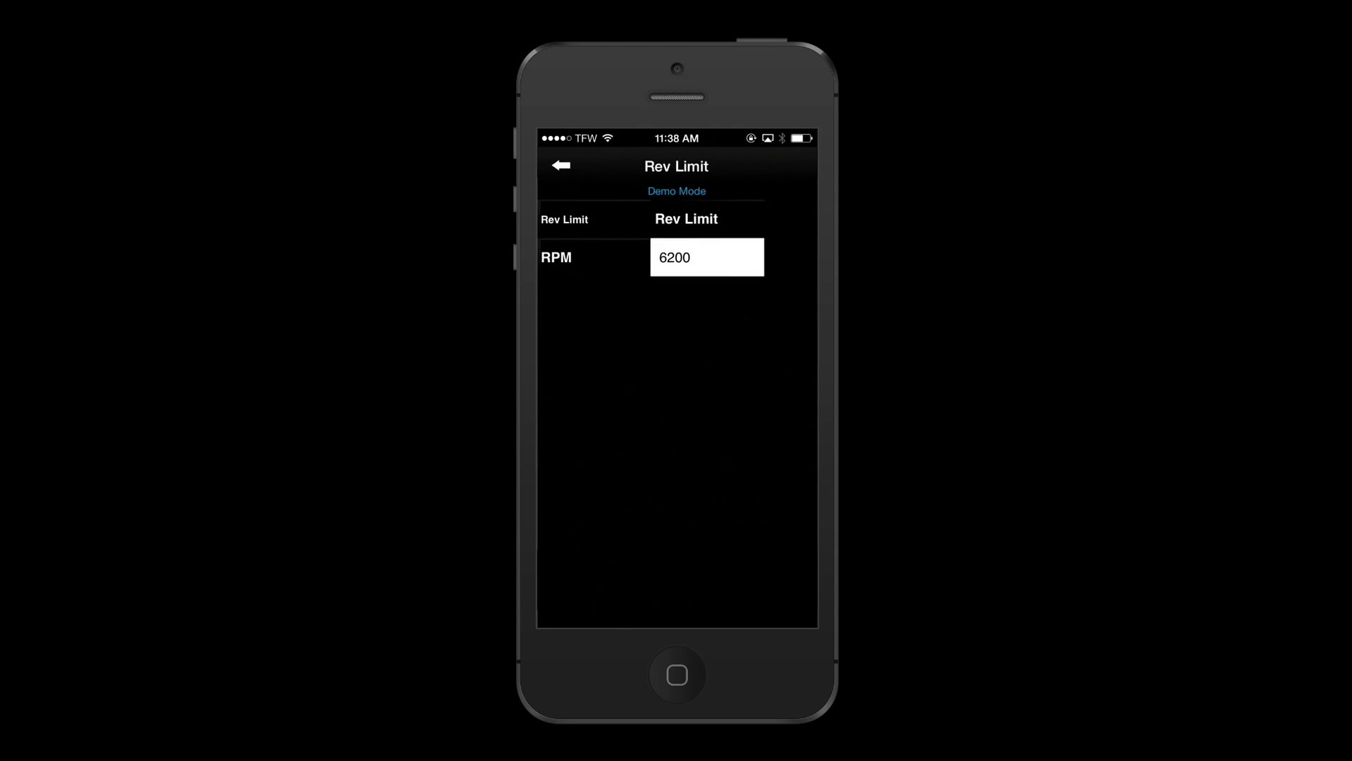
{"action": "left_click", "coordinate": [562, 167]}
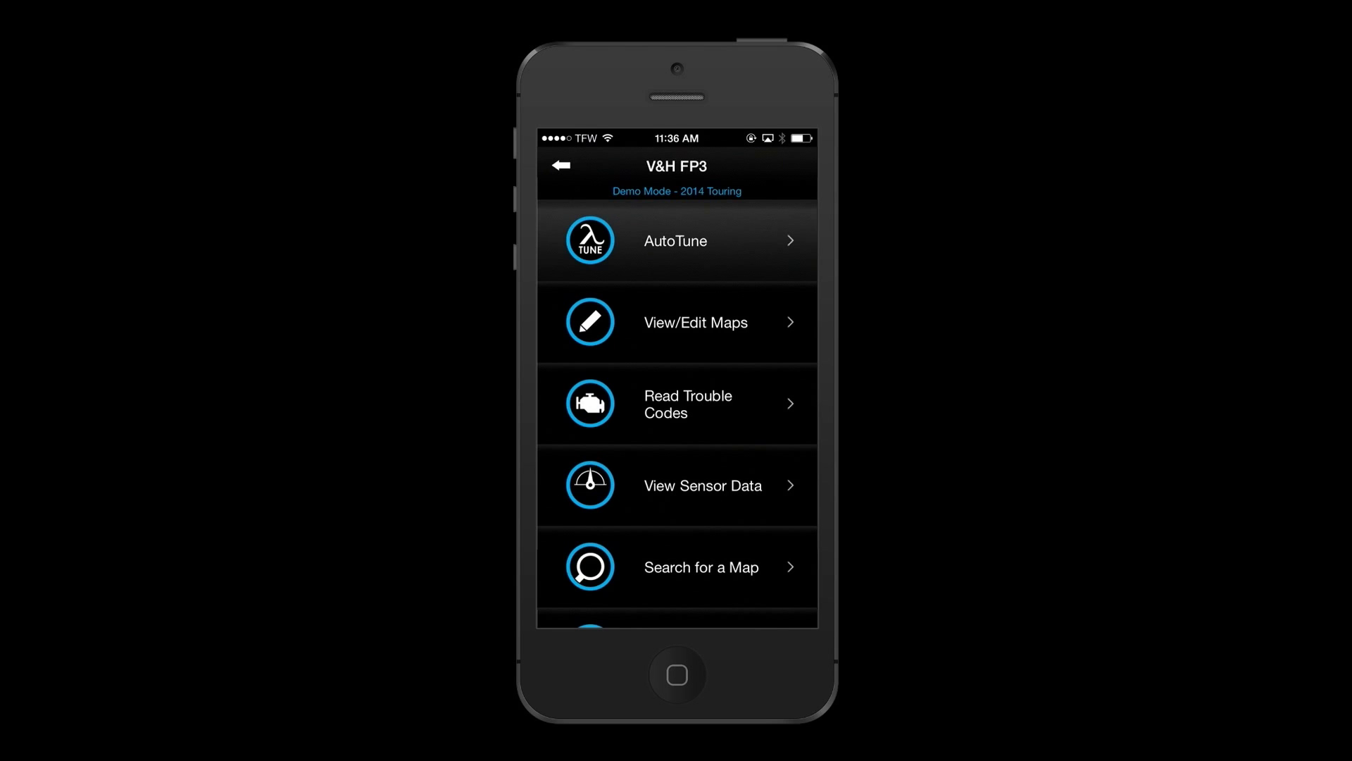
{"action": "left_click", "coordinate": [675, 241]}
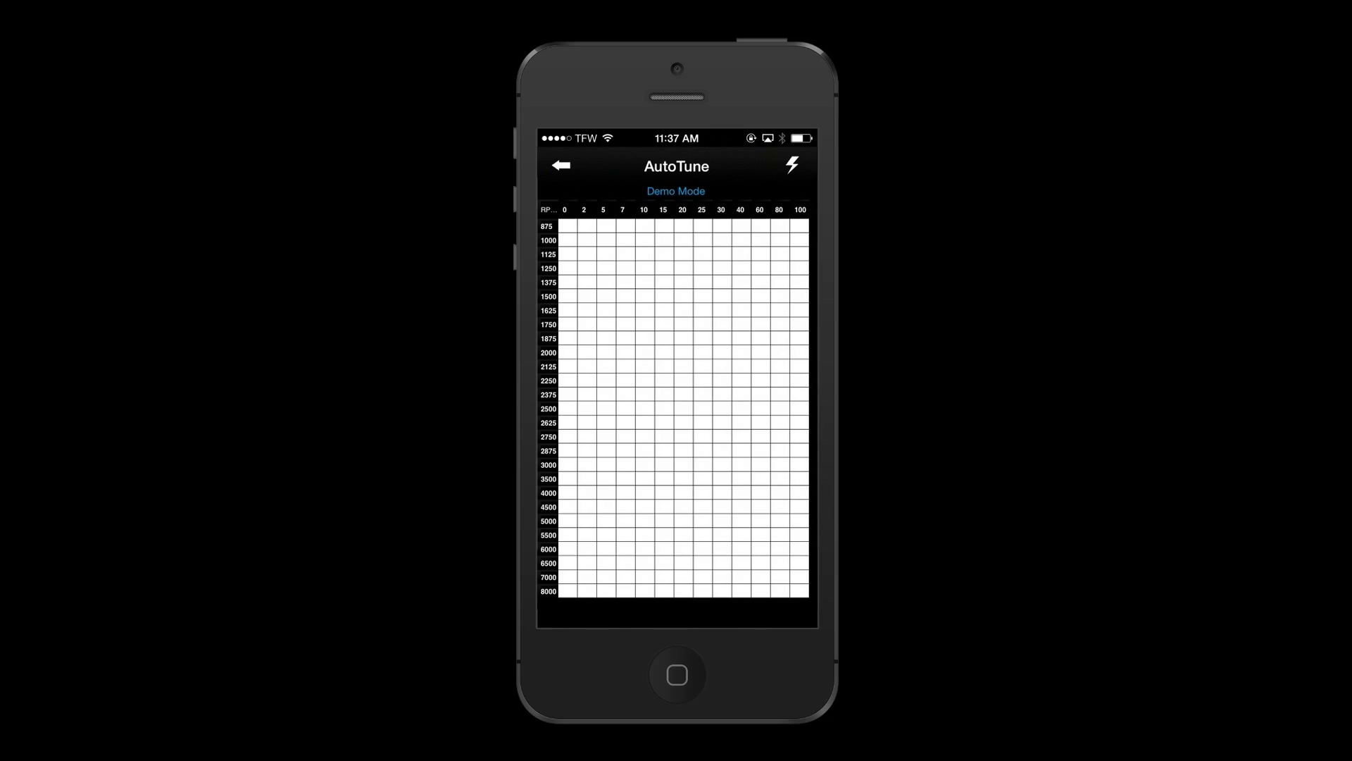
{"action": "left_click", "coordinate": [560, 167]}
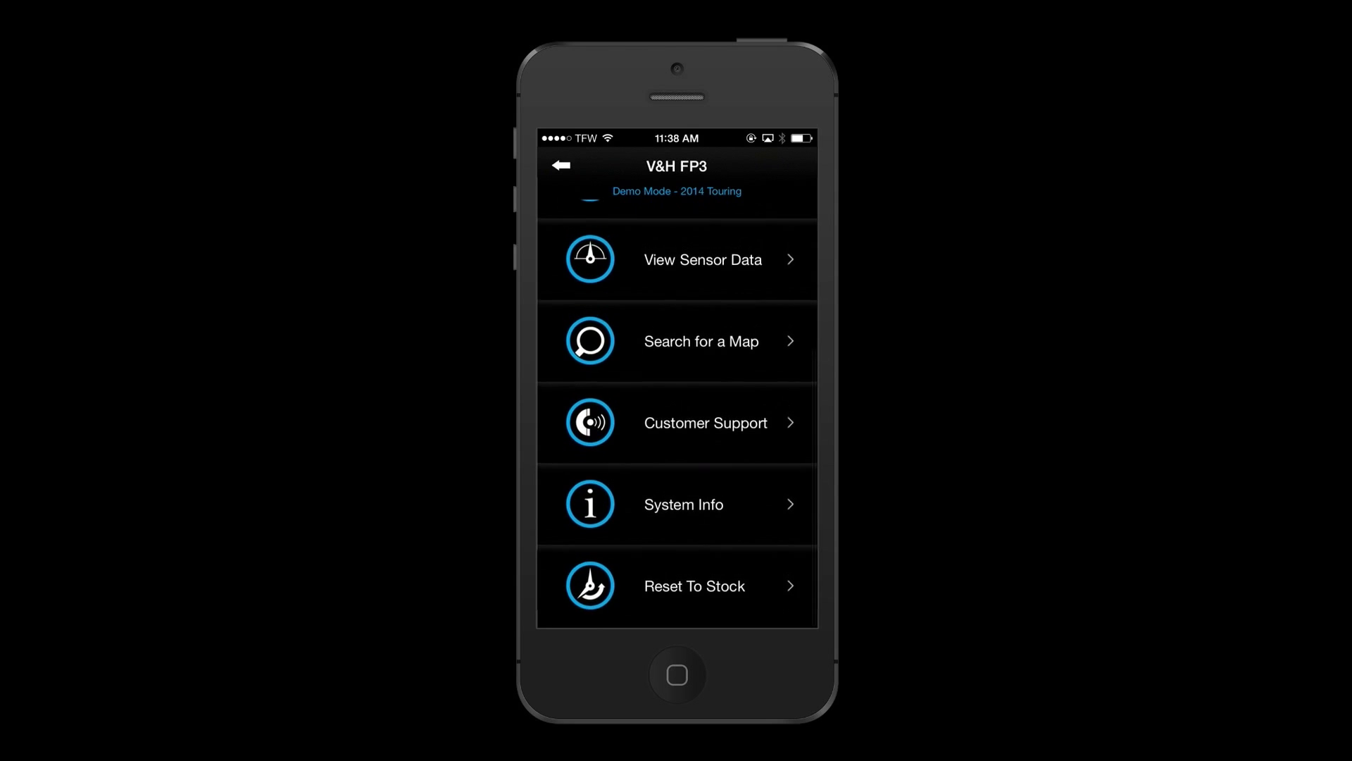
Upload the current map to Vance & Hines support and start calling the support line.
{"action": "left_click", "coordinate": [704, 422]}
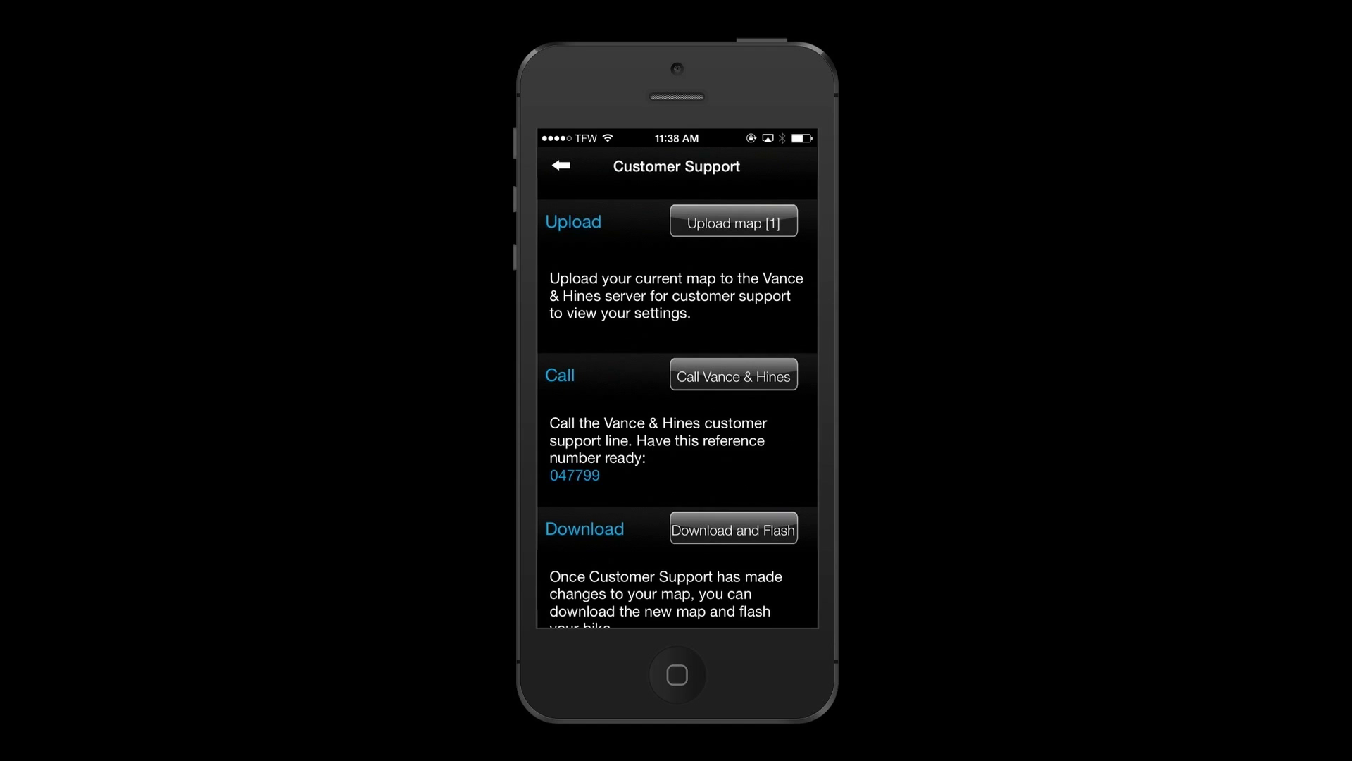
{"action": "left_click", "coordinate": [733, 221]}
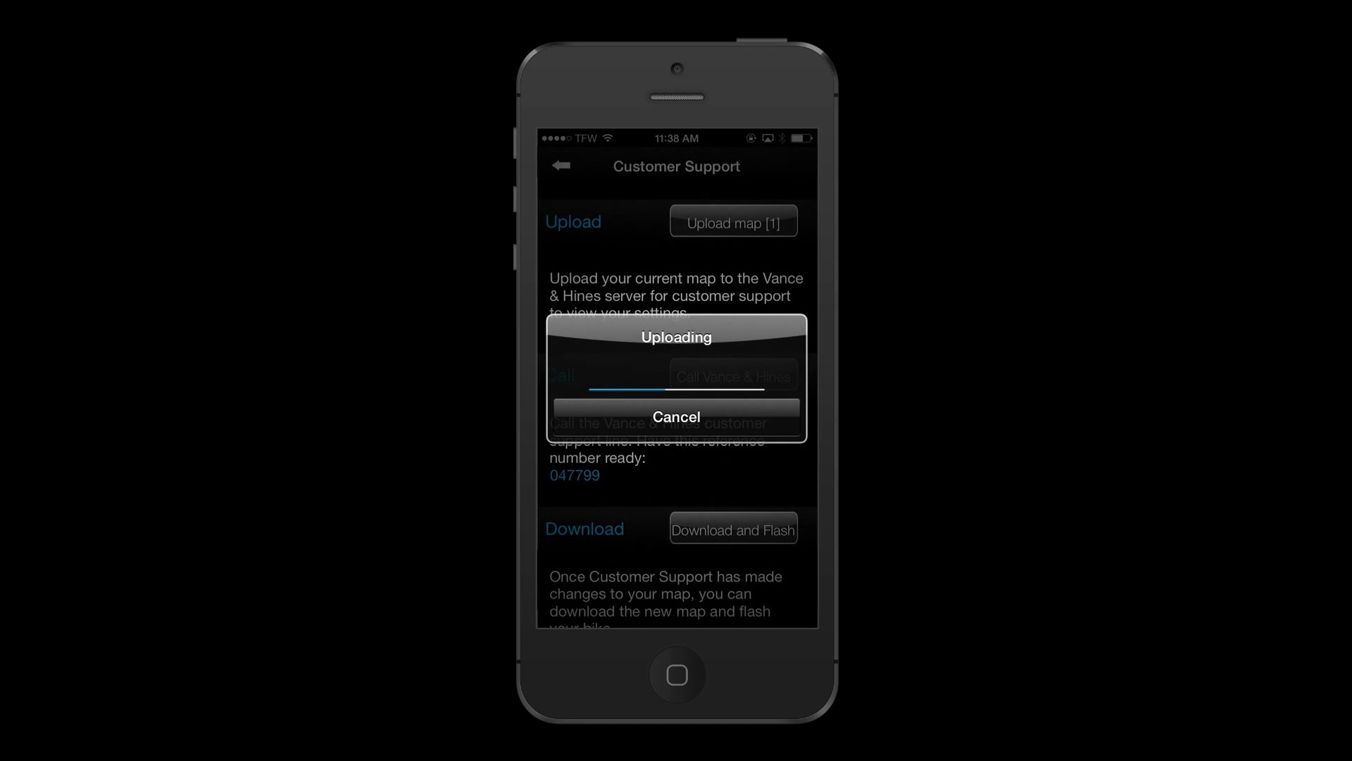
{"action": "left_click", "coordinate": [676, 416]}
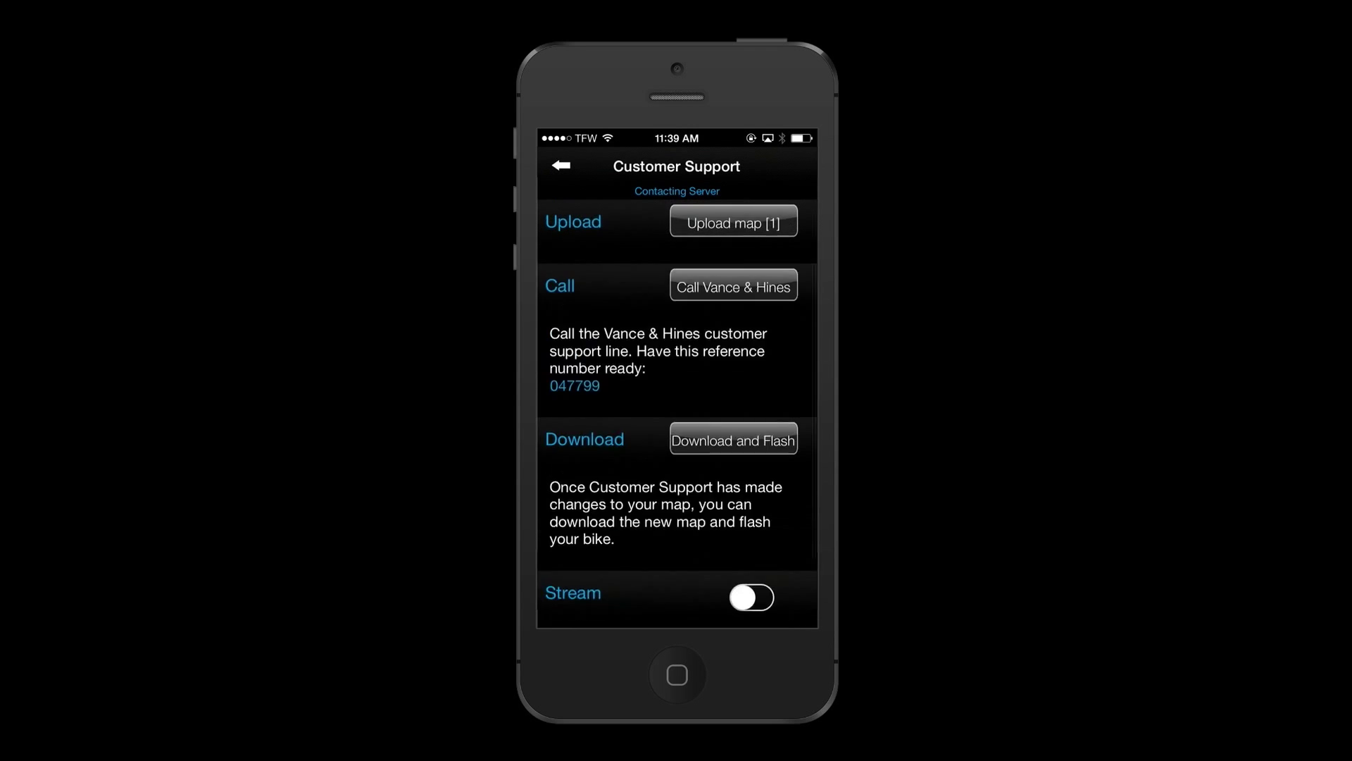
{"action": "left_click", "coordinate": [733, 285]}
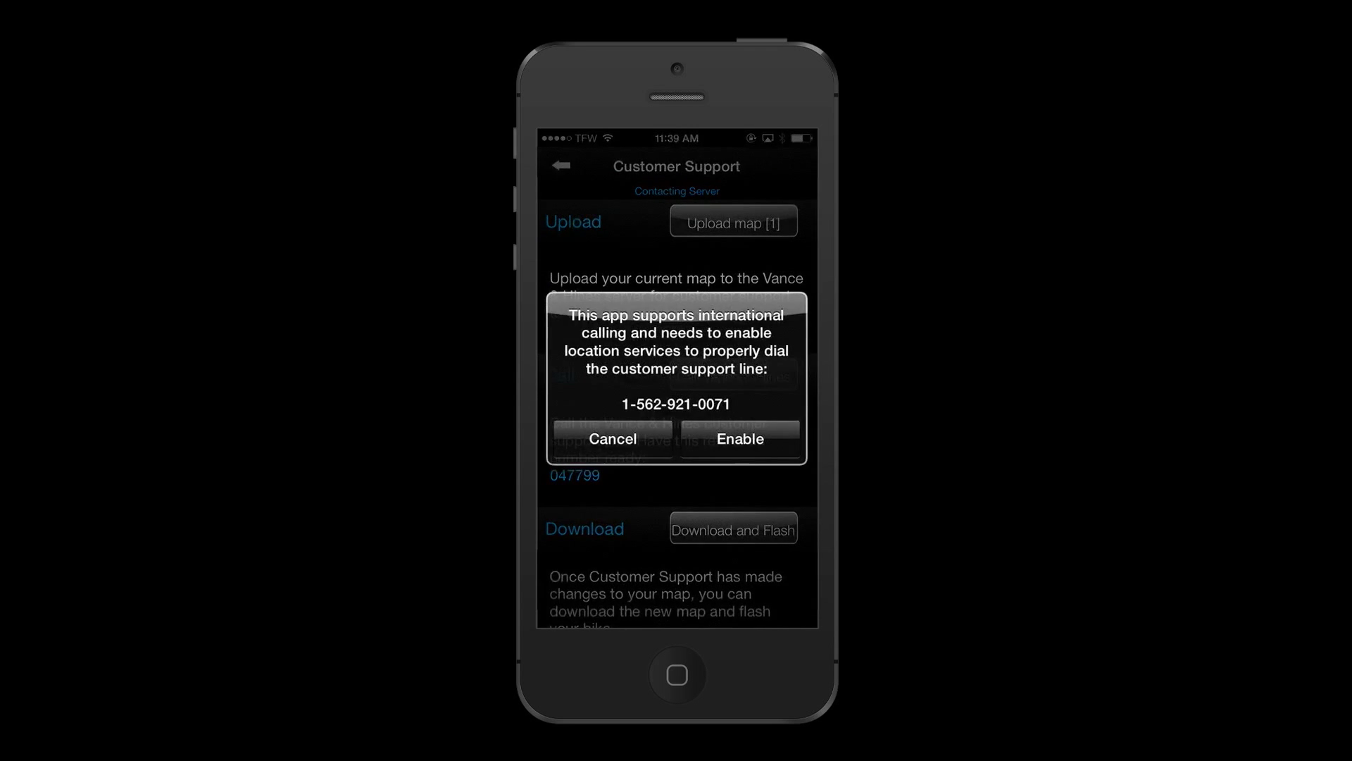